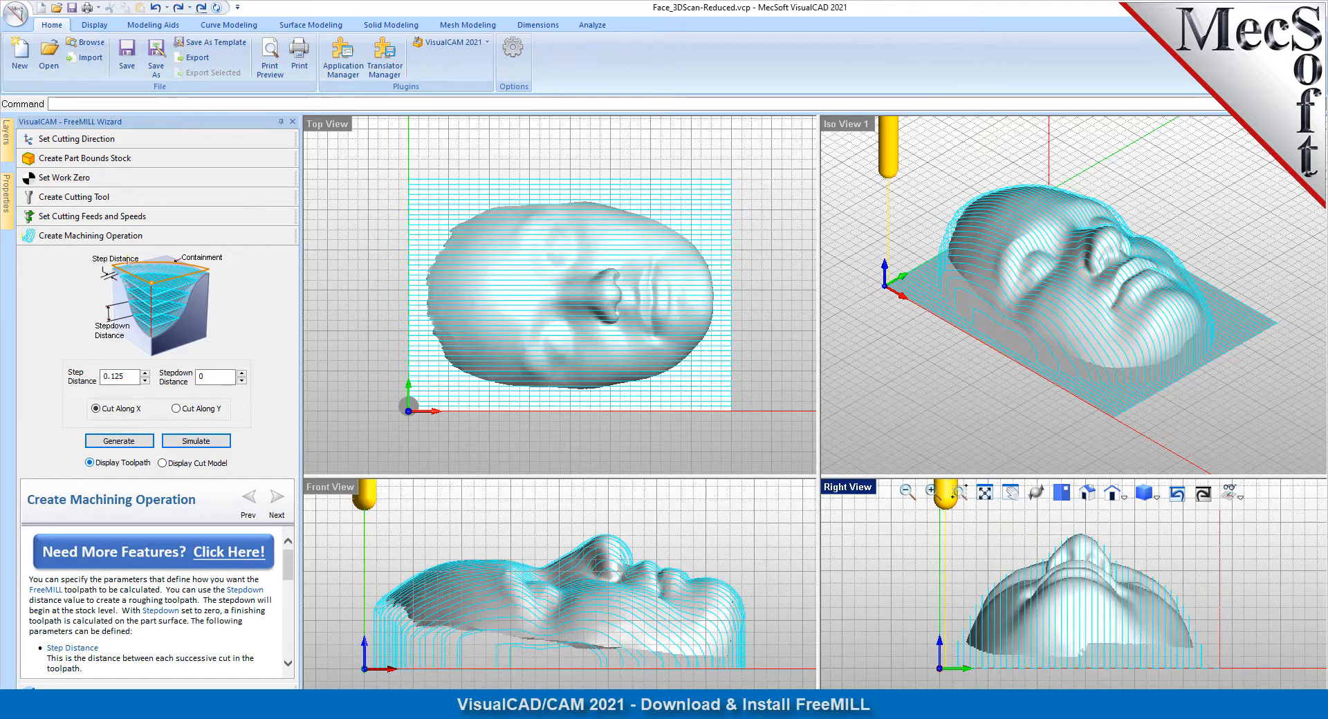
Revisit the wizard's Create Cutting Tool and Set Cutting Feeds and Speeds steps.
click(83, 158)
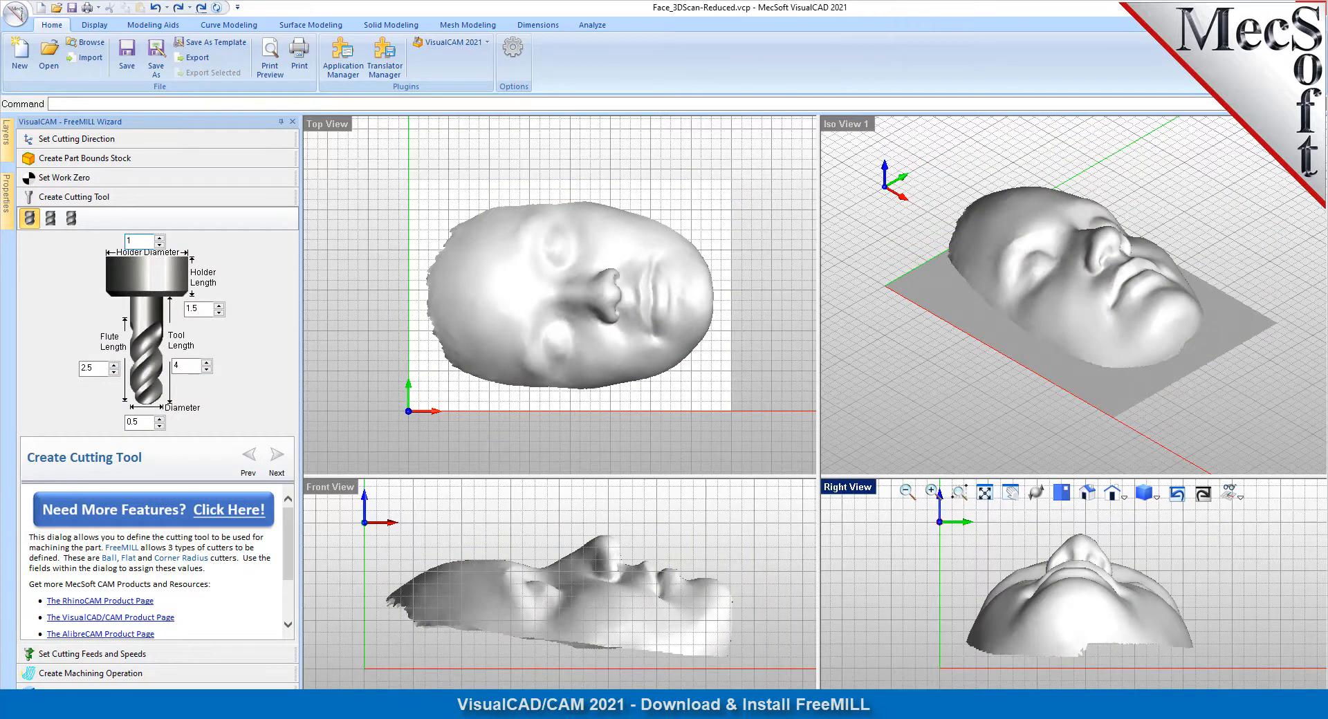
click(276, 449)
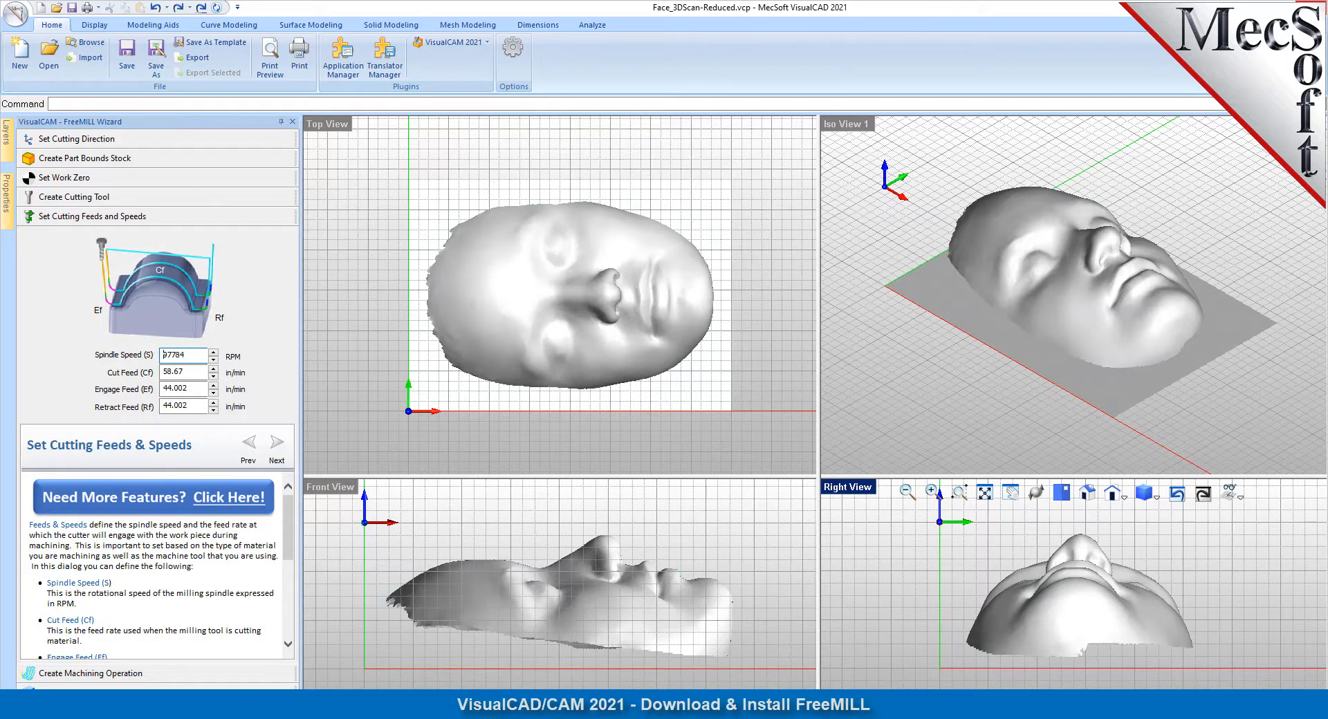
click(276, 442)
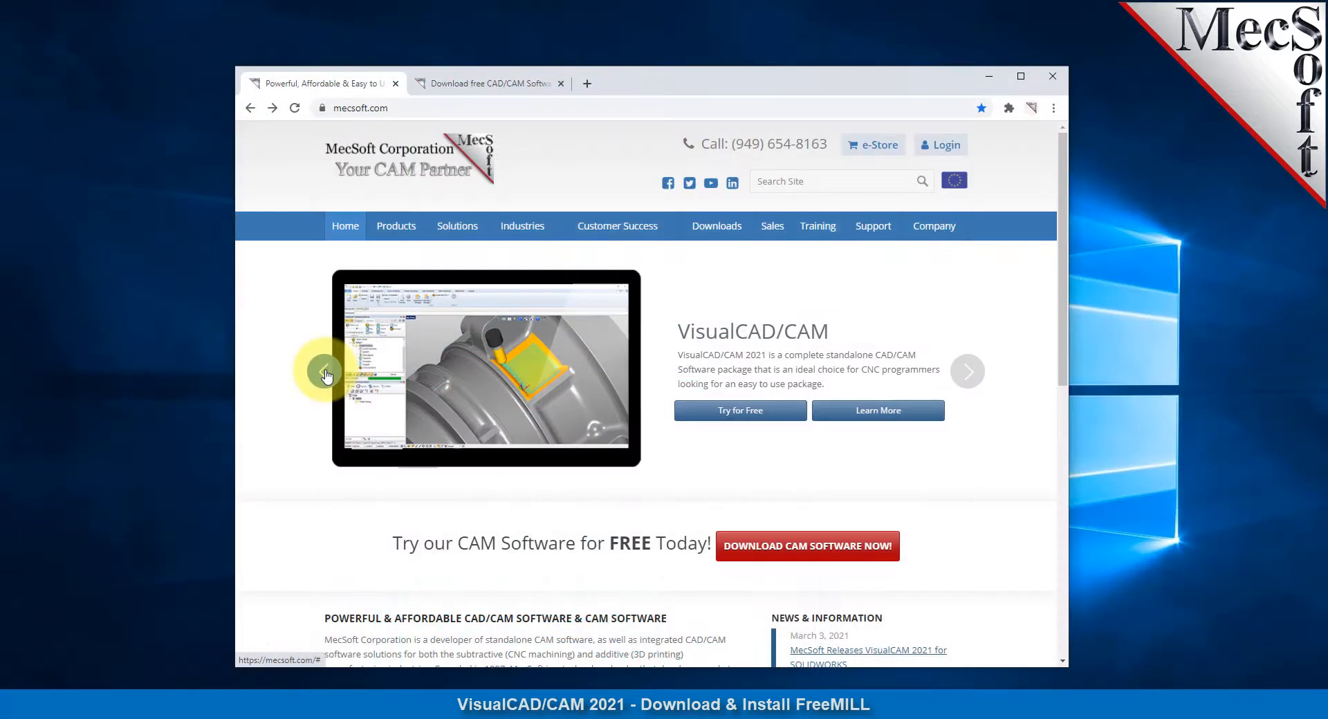
mouse_move(1125, 565)
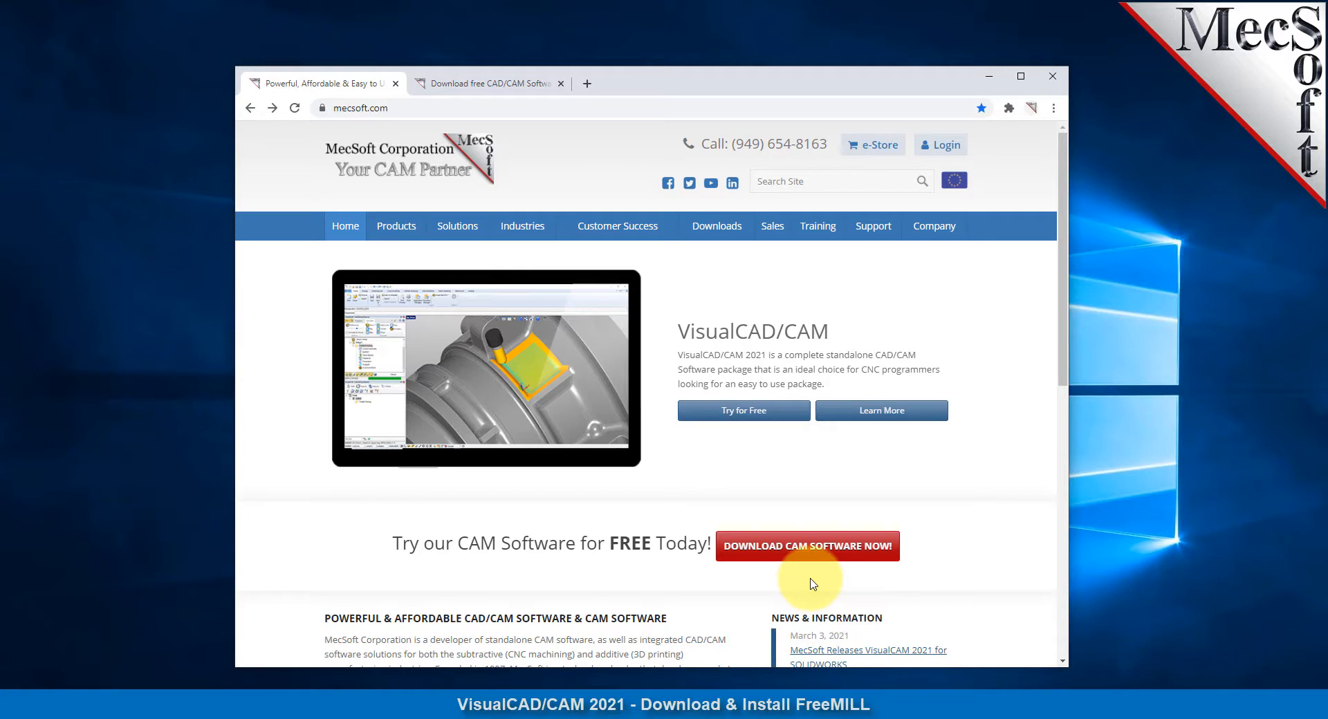
mouse_move(807, 555)
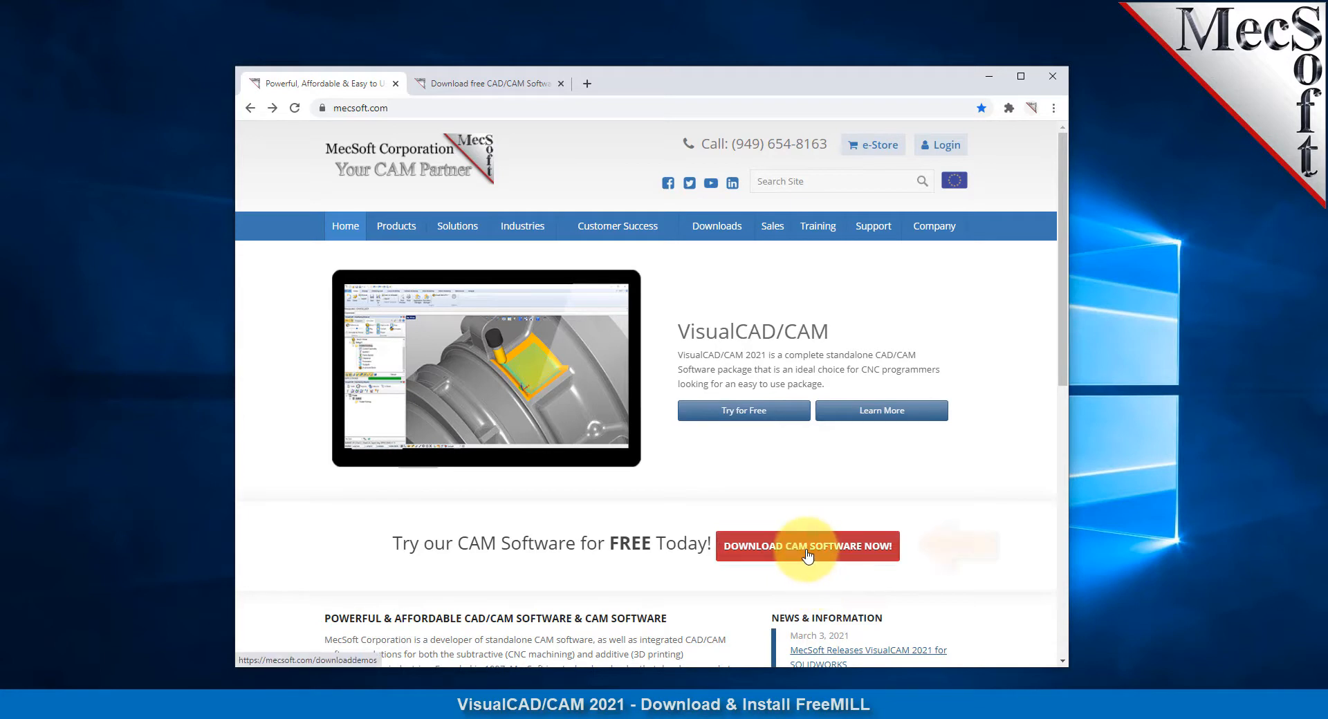
Open the free demo download form via the red DOWNLOAD CAM SOFTWARE NOW! button.
click(807, 546)
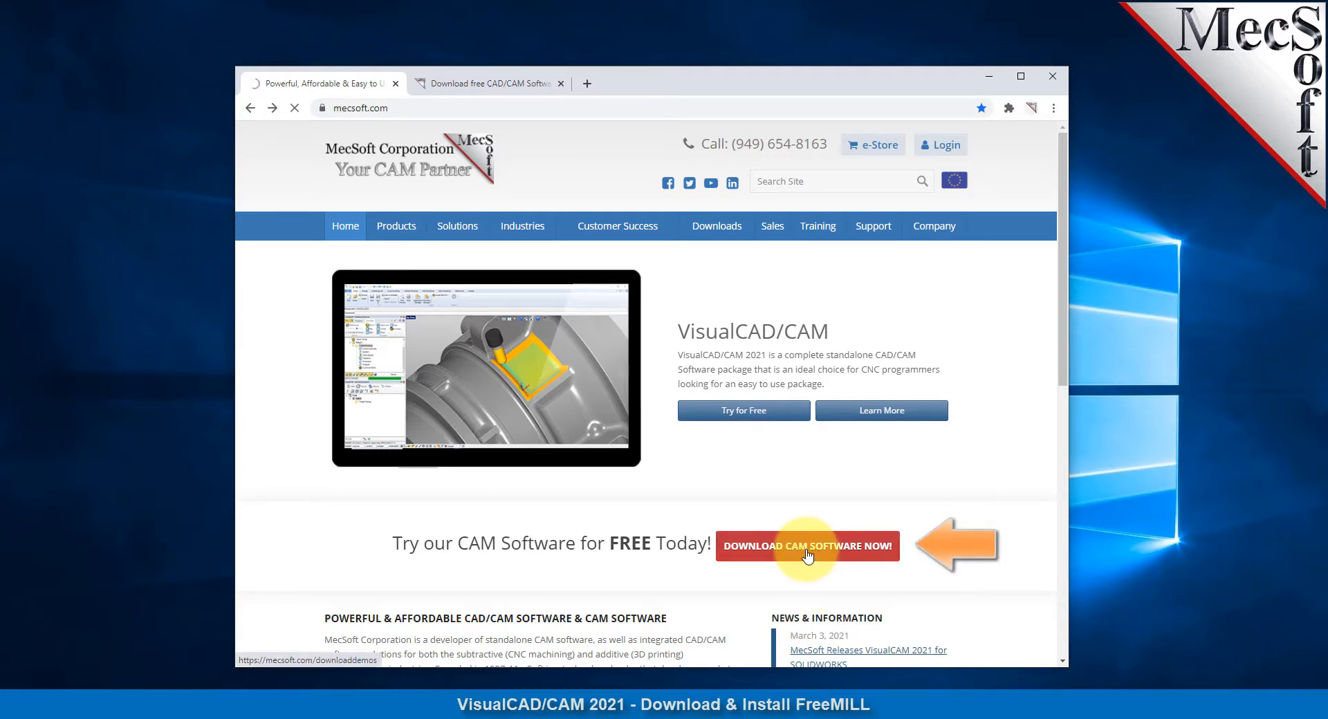
click(806, 545)
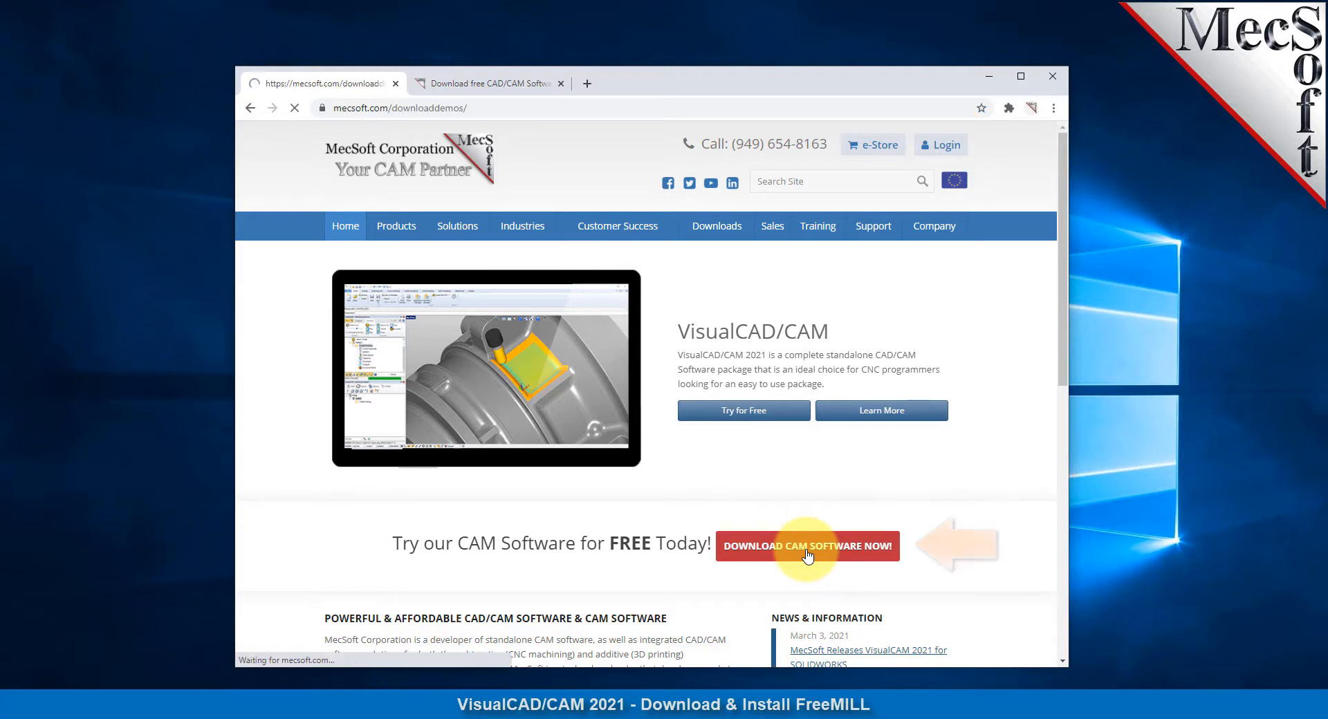
click(806, 546)
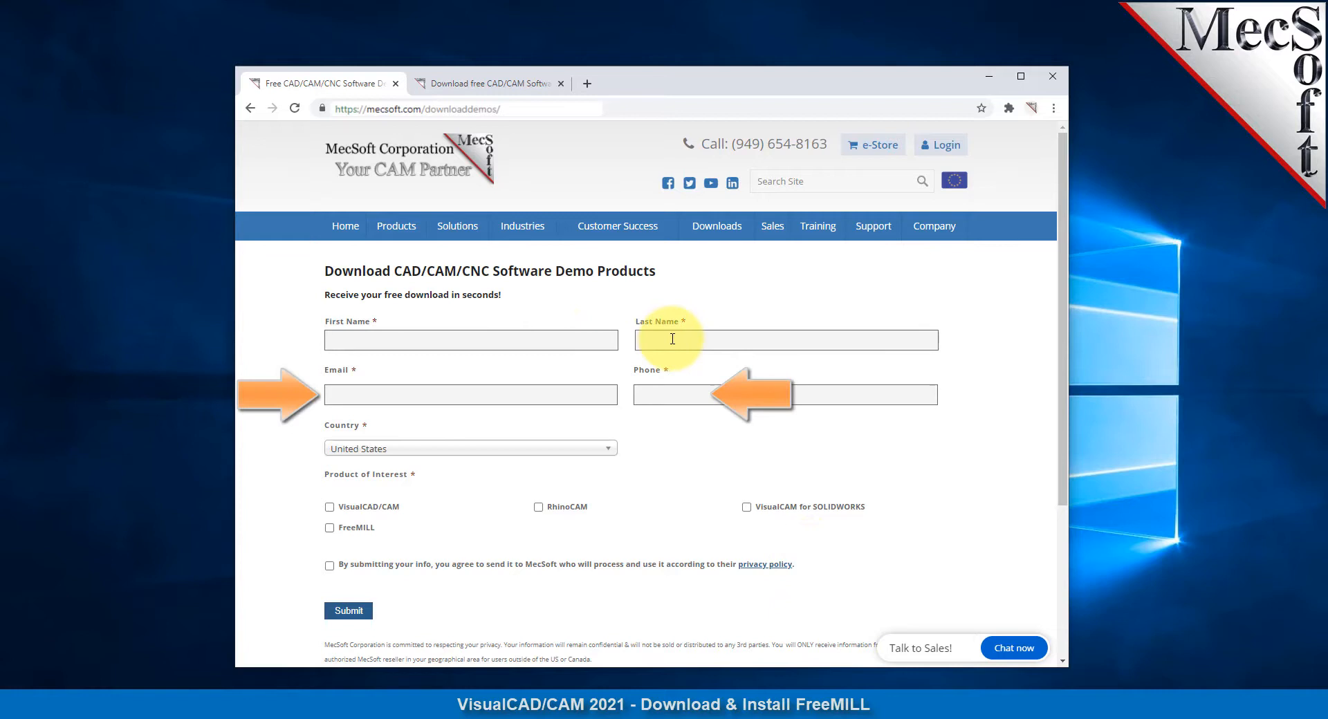
mouse_move(343, 521)
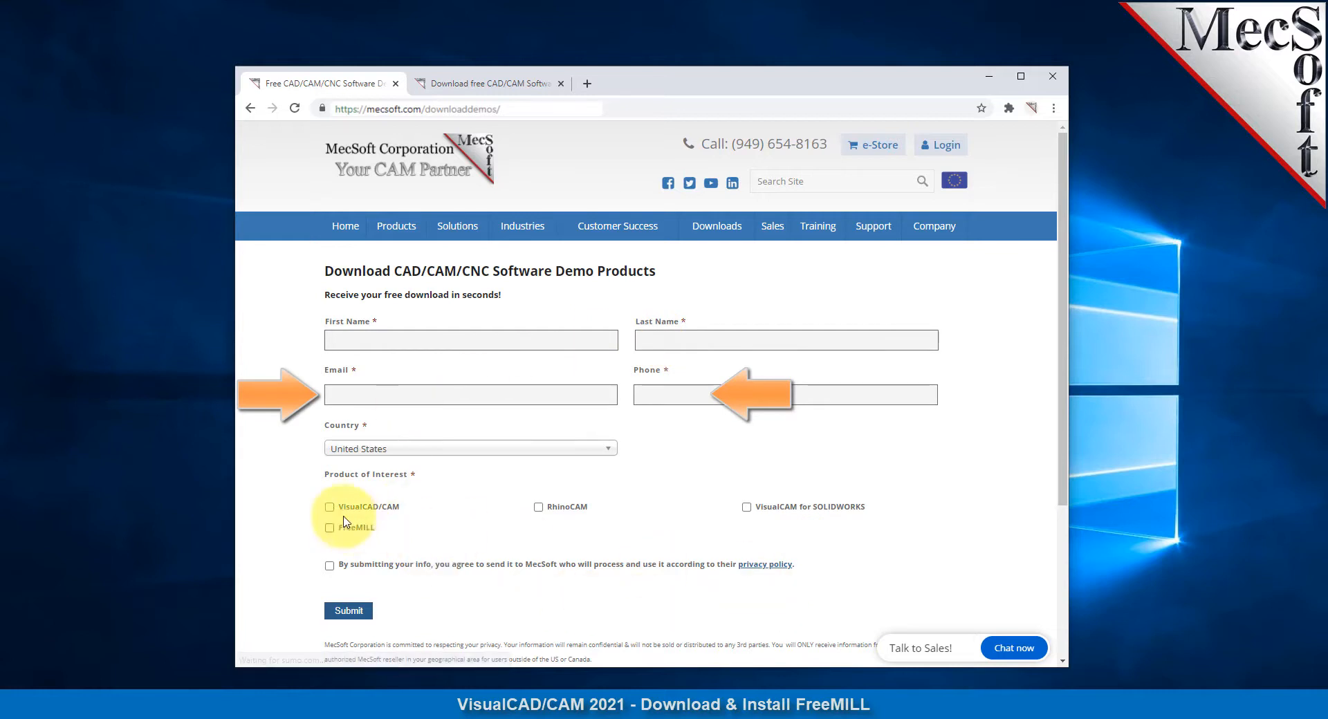
Select VisualCAD/CAM and FreeMILL, accept the privacy policy, and submit the form.
click(330, 507)
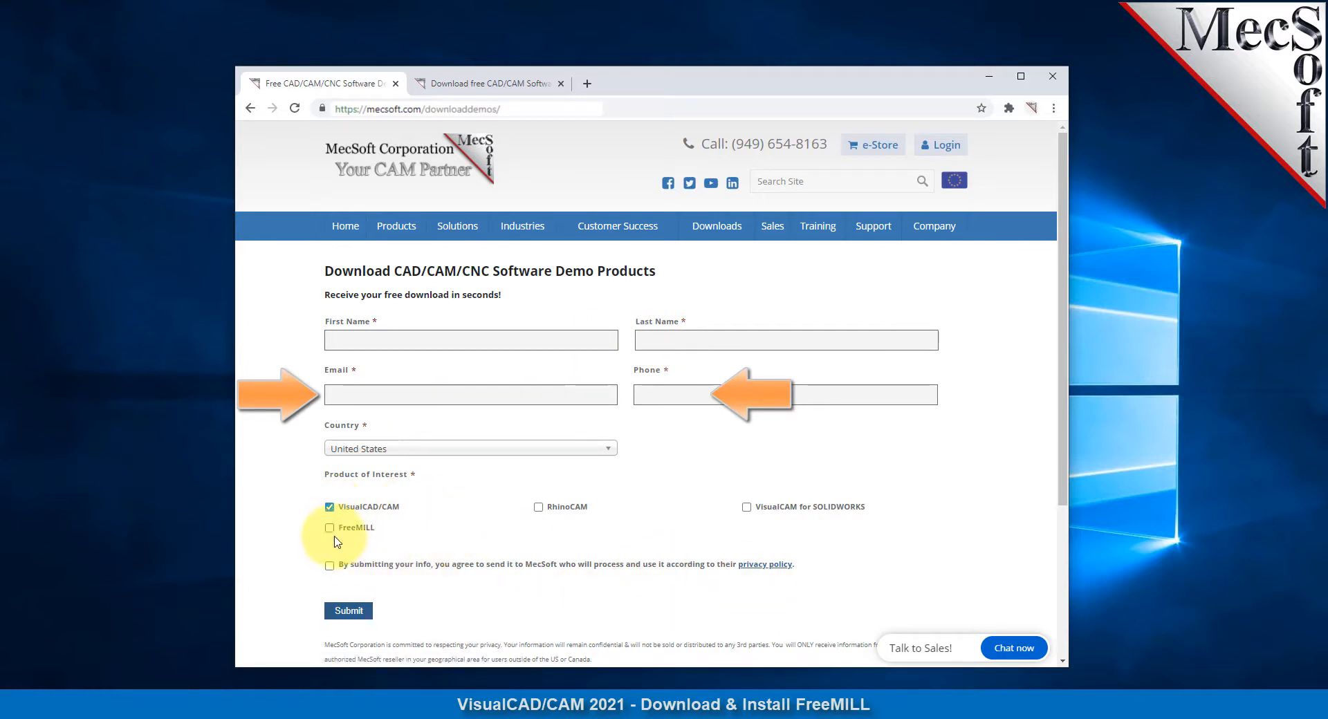
click(330, 527)
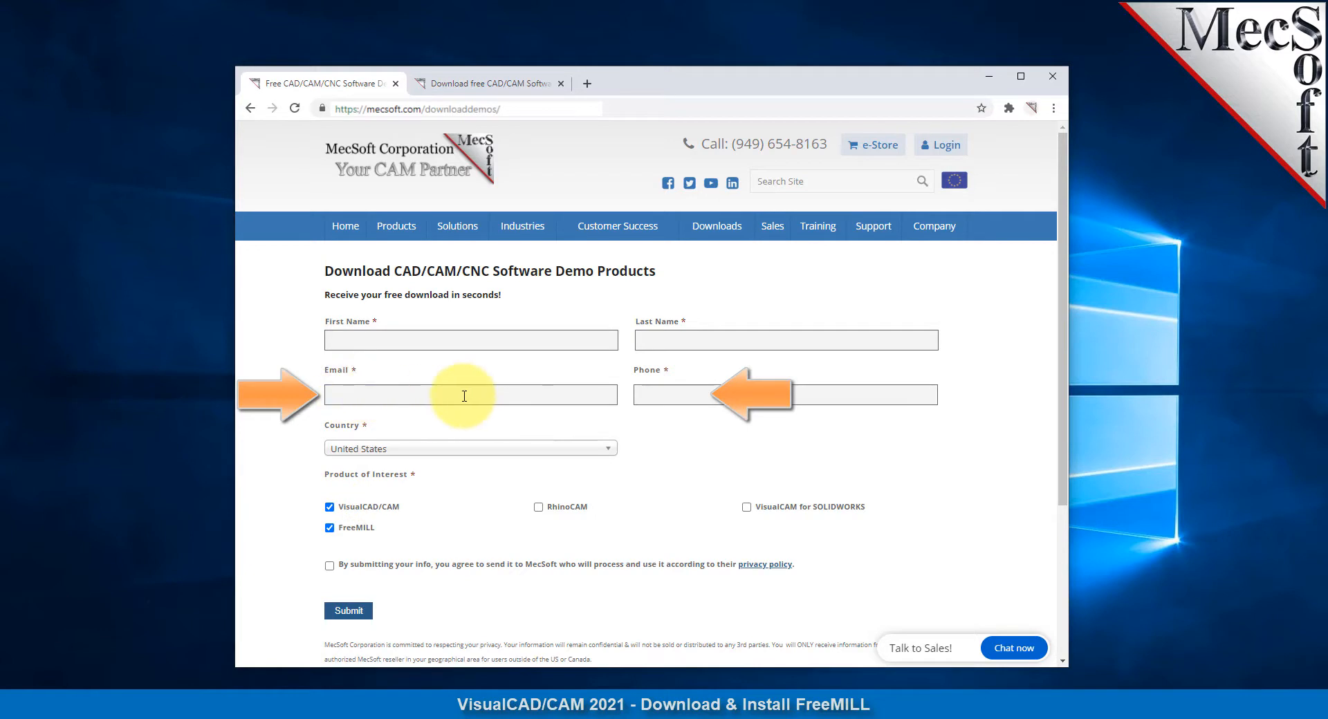
mouse_move(457, 400)
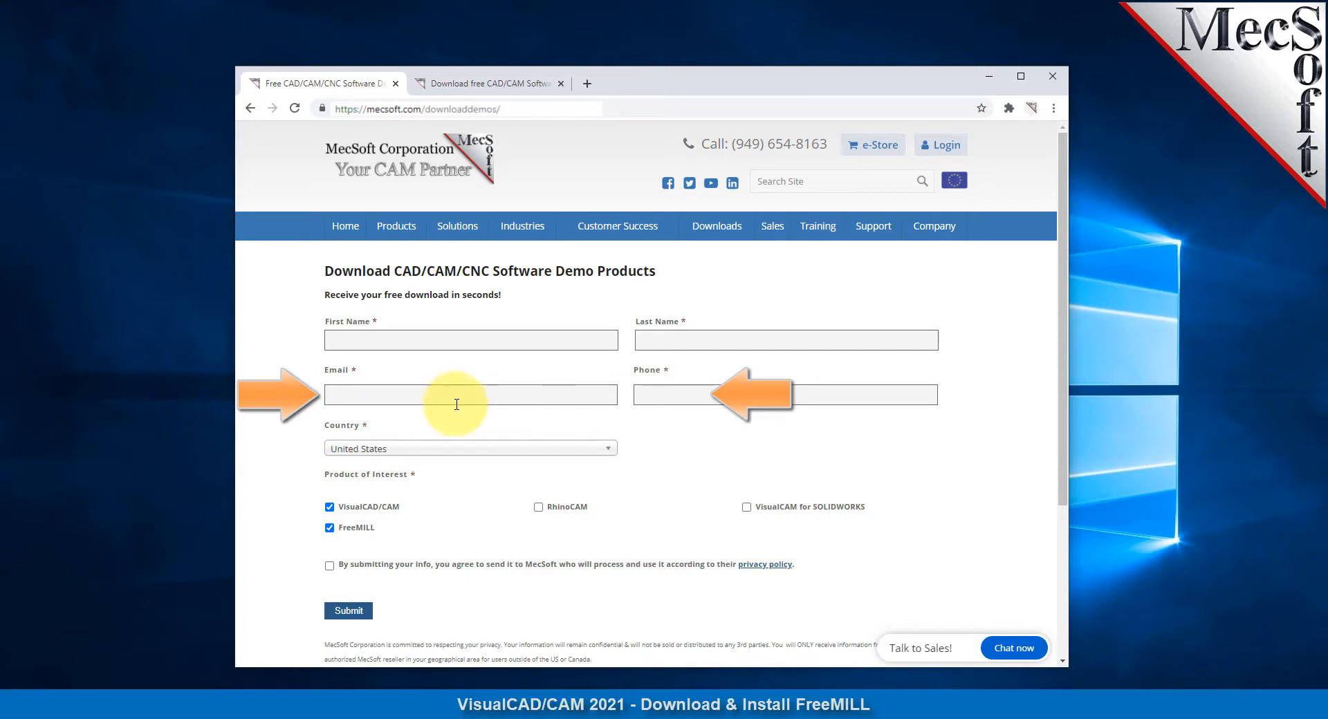
mouse_move(475, 521)
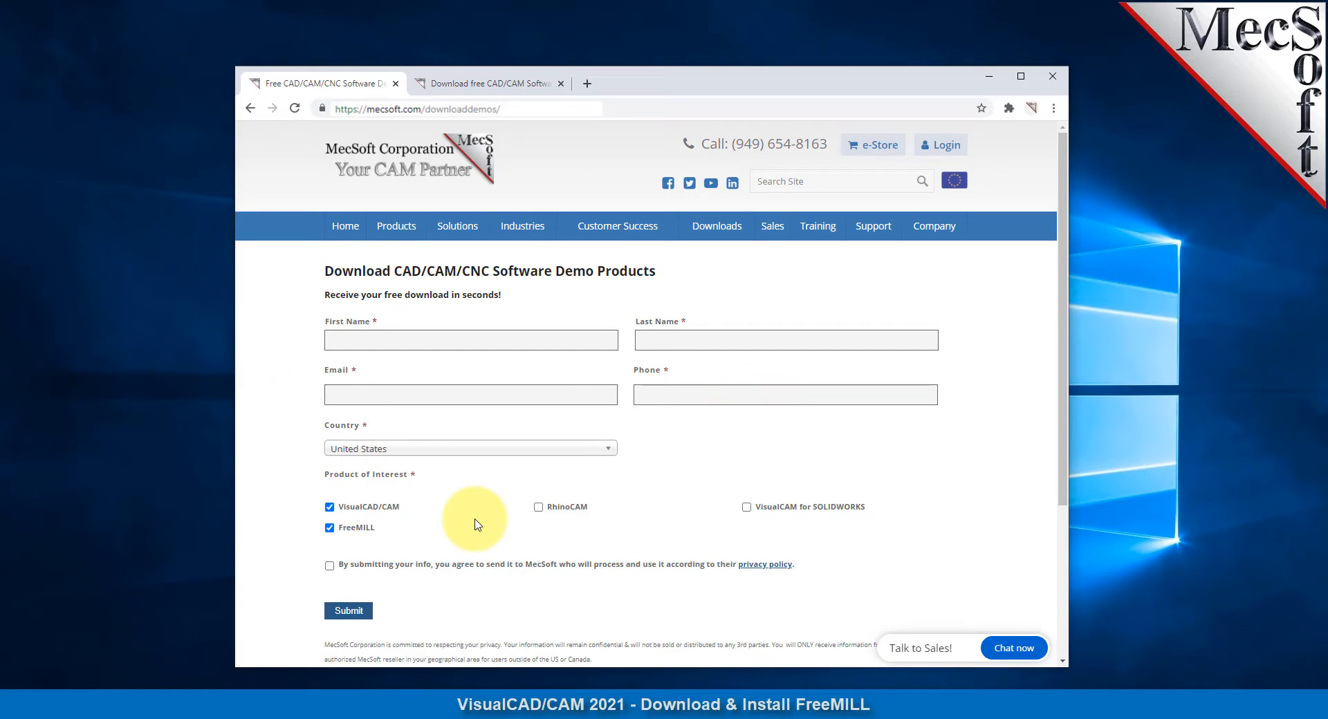
mouse_move(462, 520)
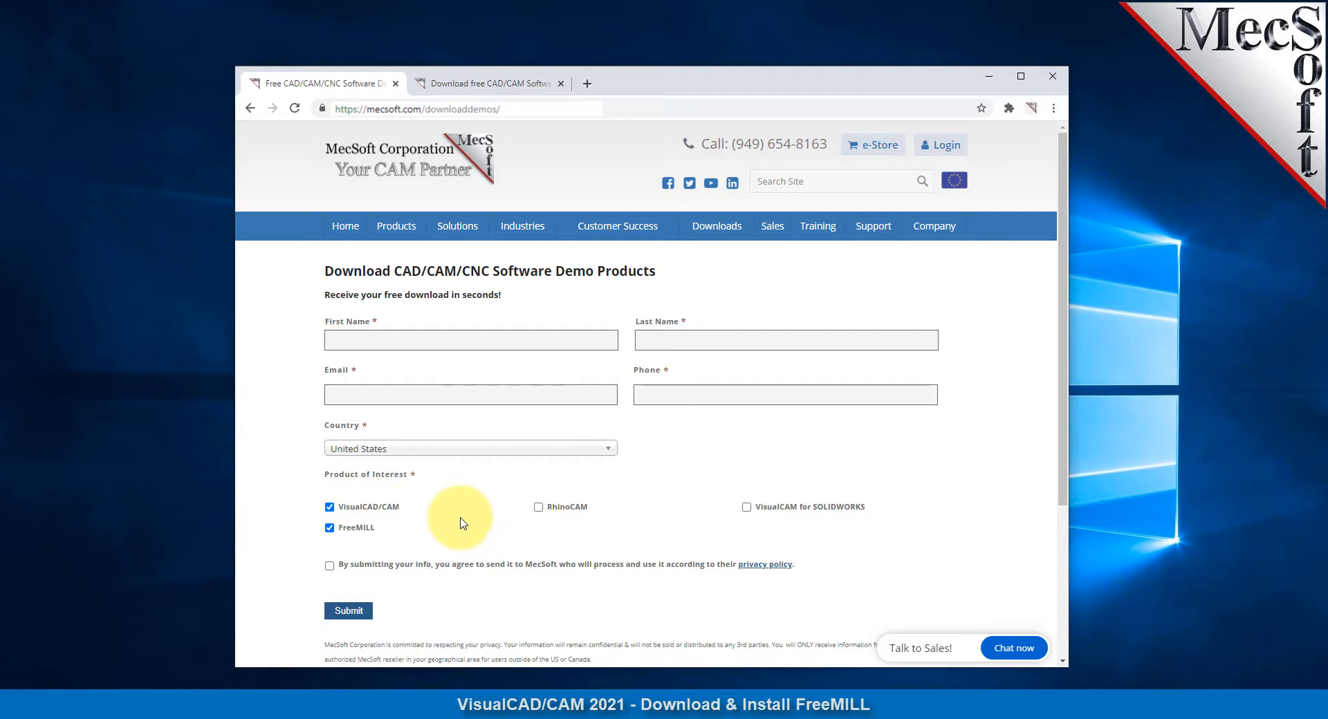
click(329, 566)
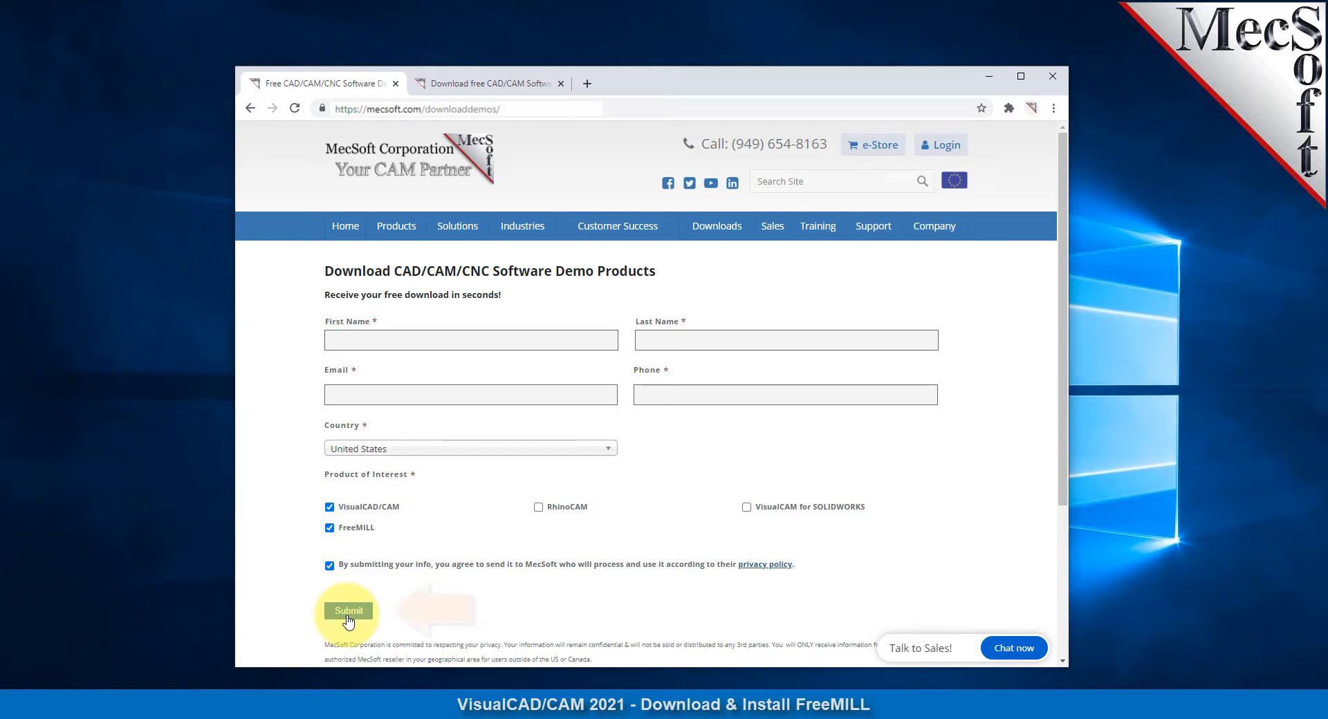
mouse_move(475, 606)
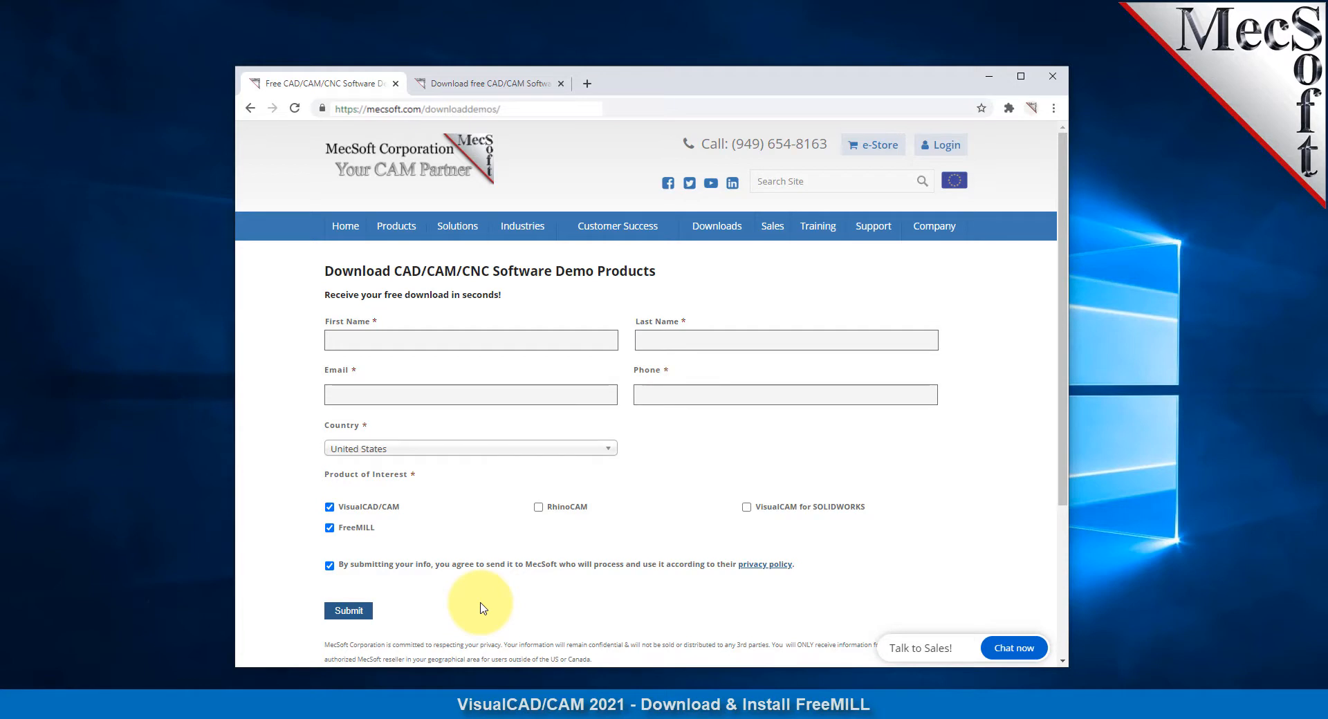
click(348, 611)
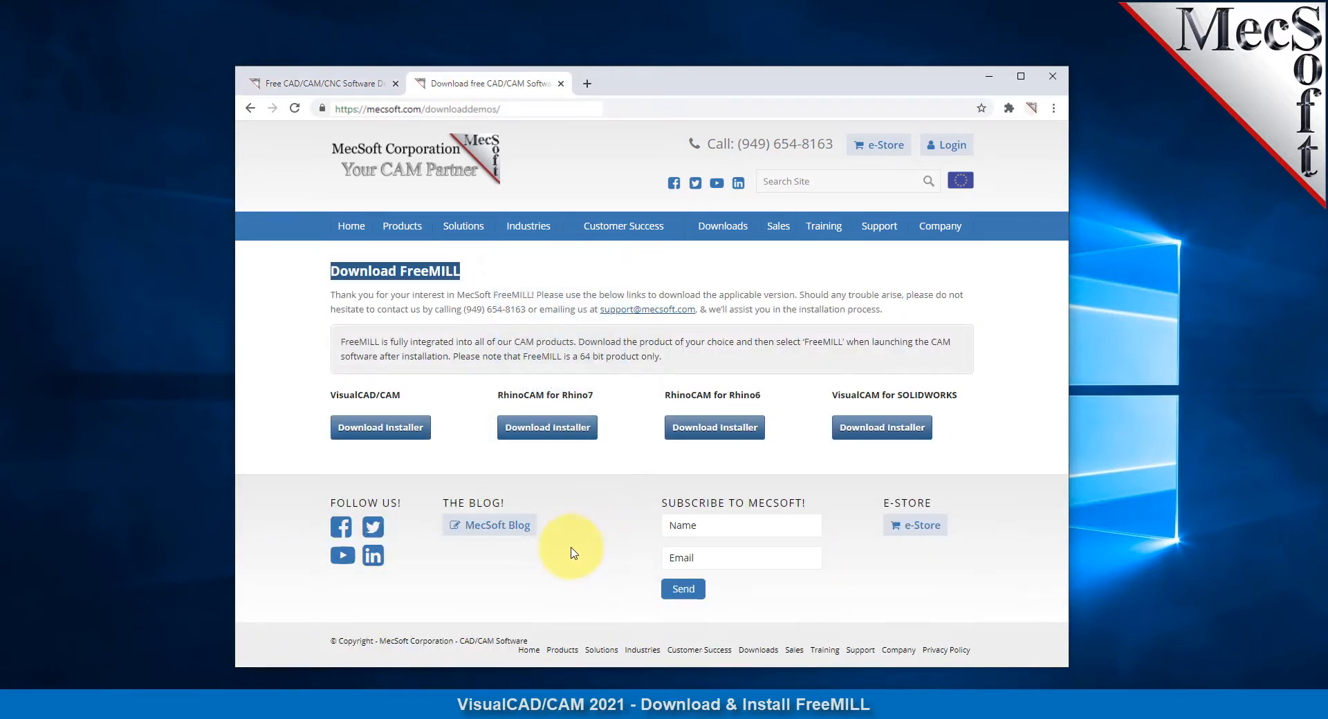
mouse_move(380, 426)
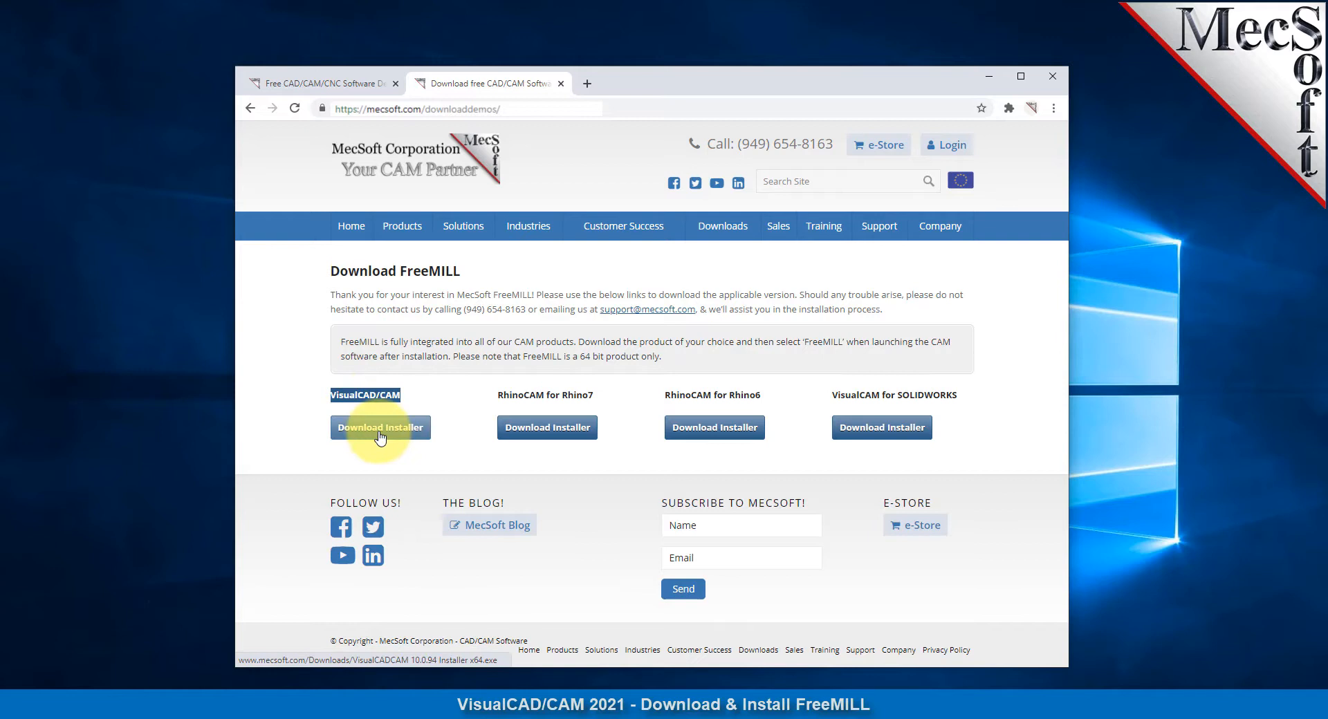
Download the VisualCAD/CAM 10.0.94 installer (about 101 MB).
click(380, 427)
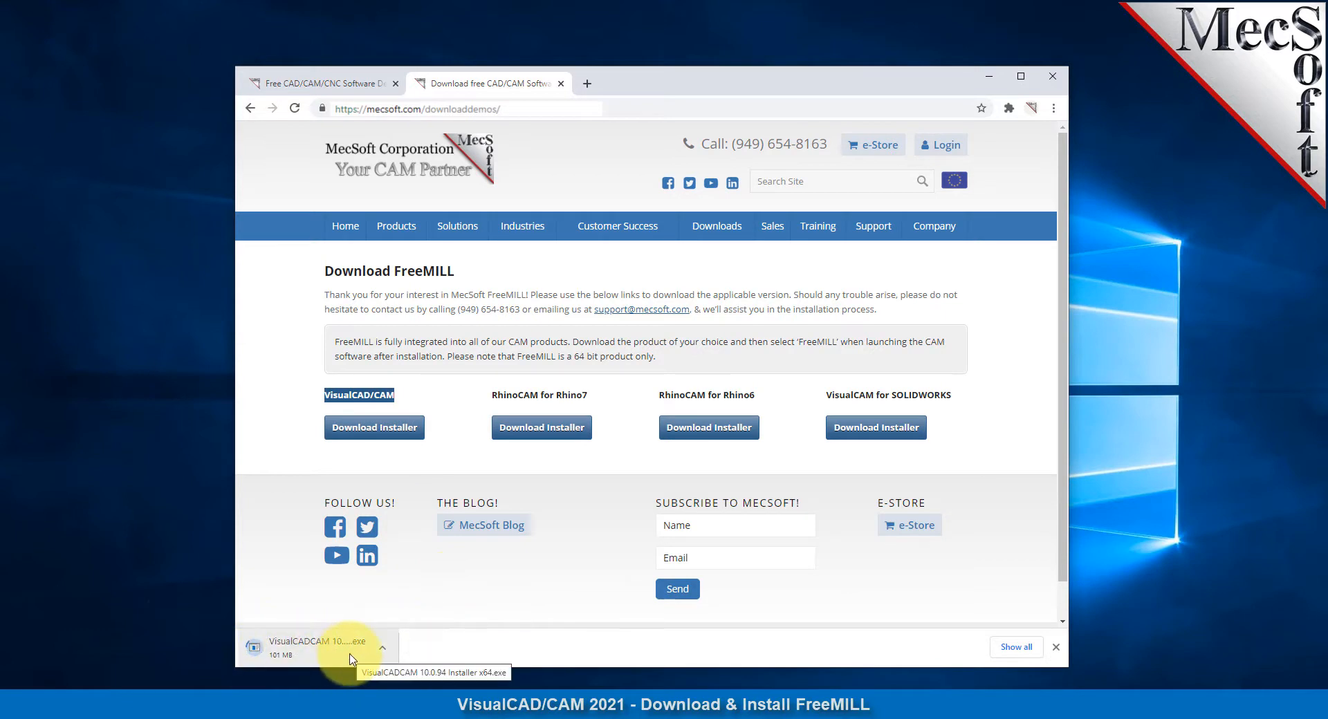
mouse_move(504, 566)
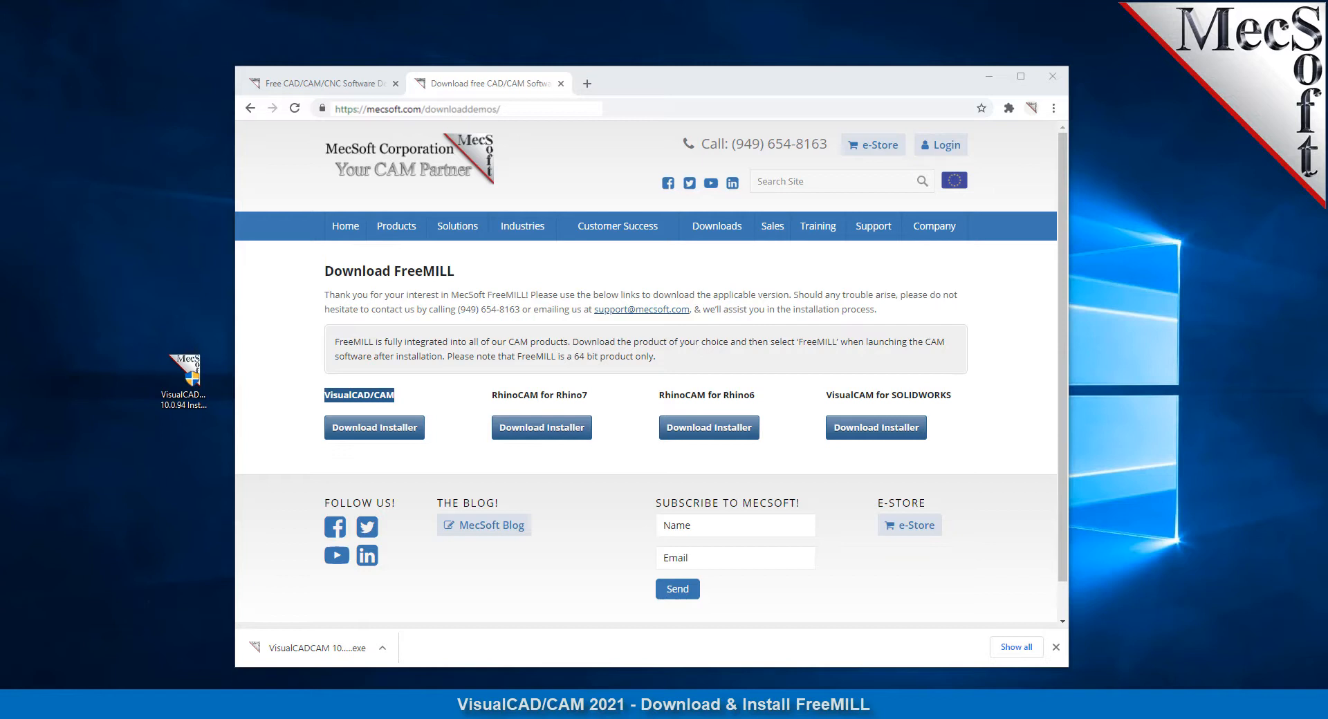
mouse_move(588, 535)
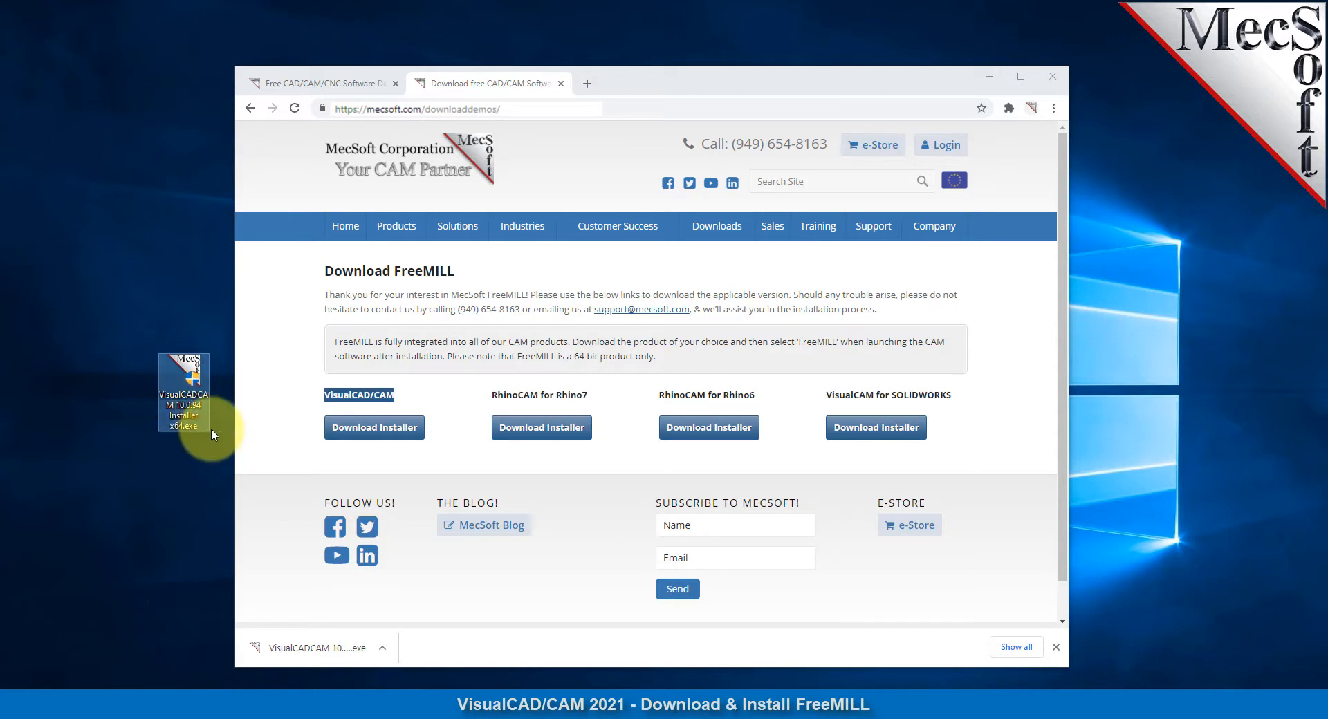
Run the installer, accept the license, keep the default folder, and install.
double_click(183, 391)
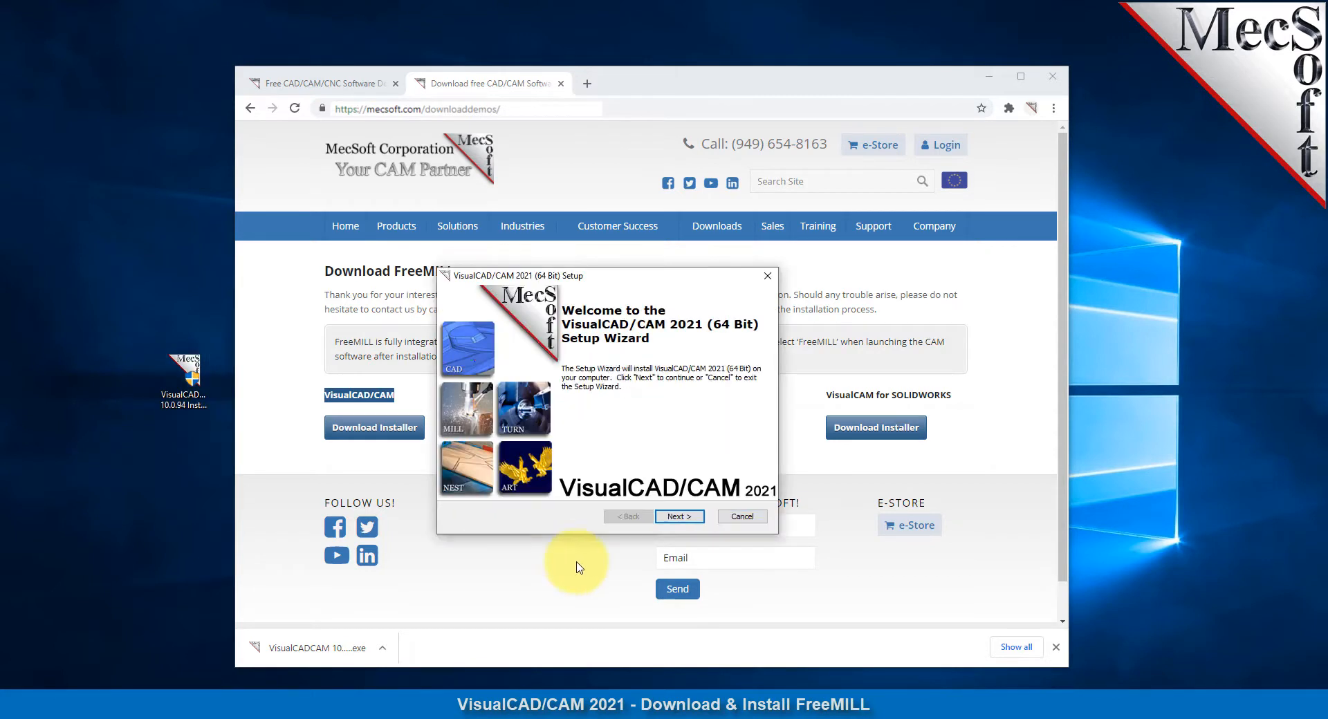
click(678, 516)
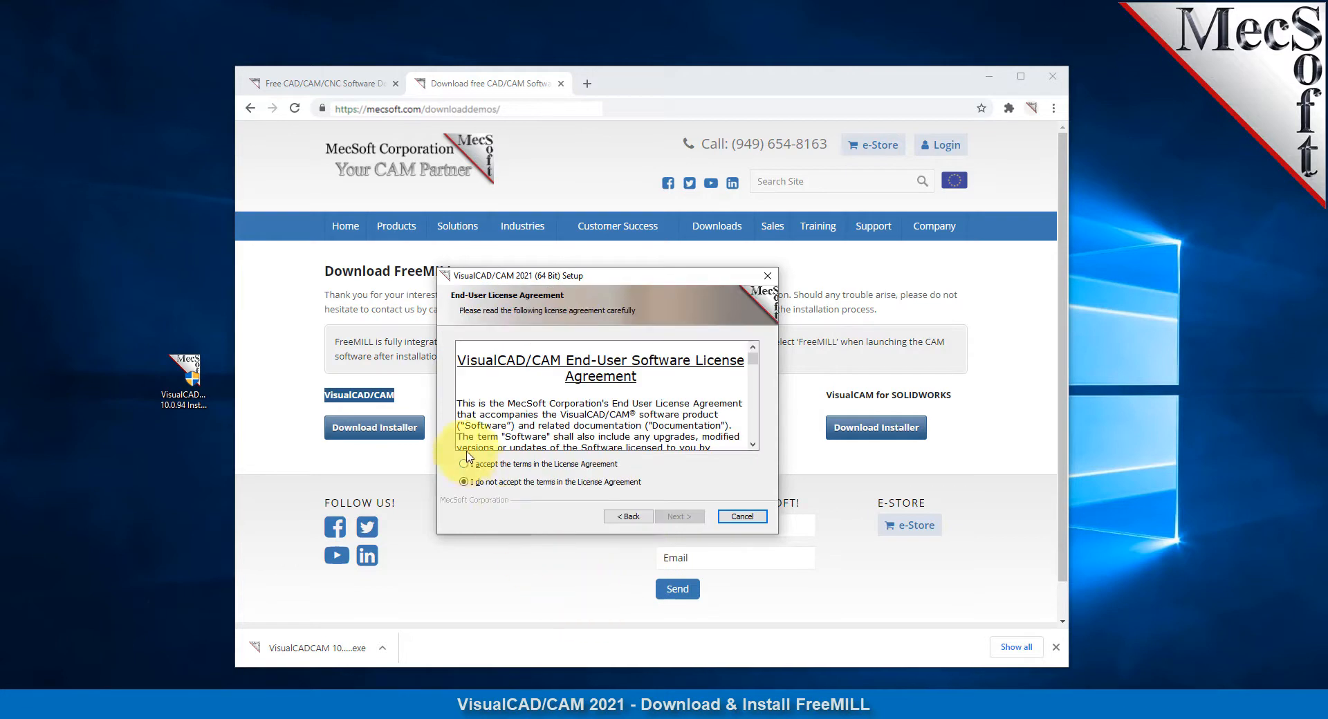
click(679, 516)
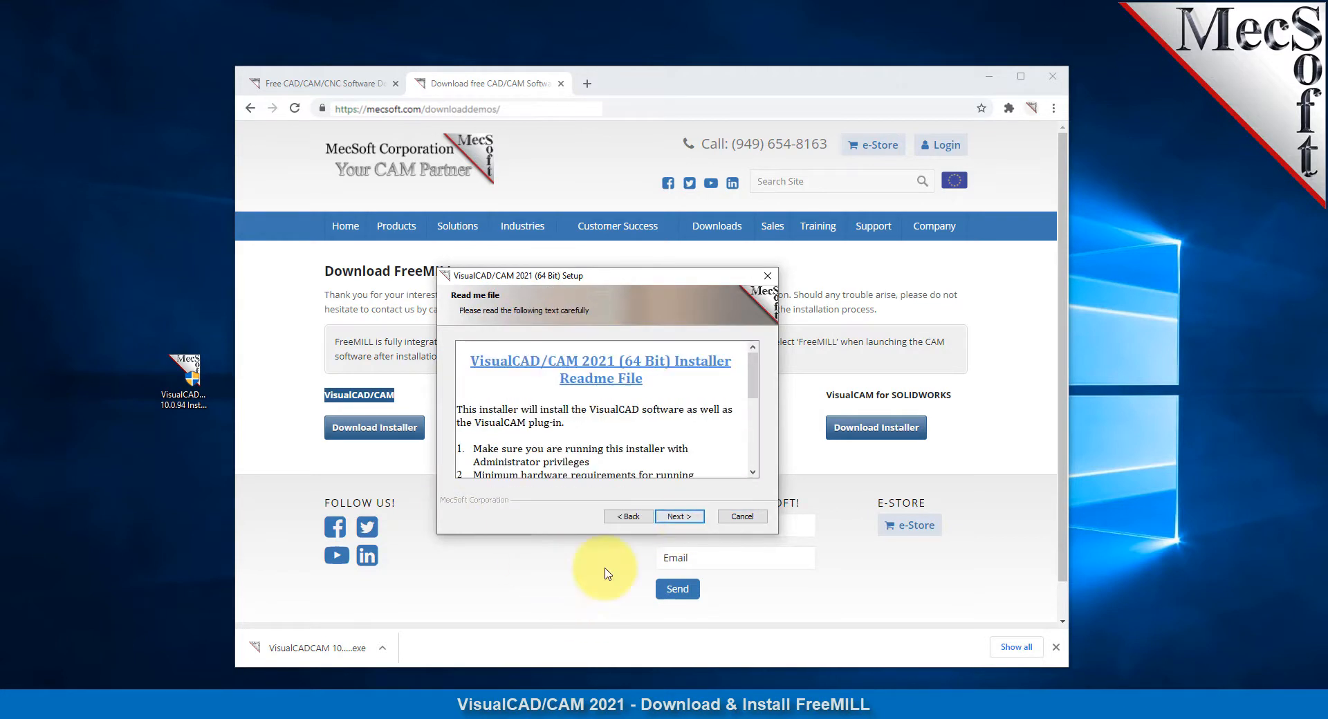
click(679, 516)
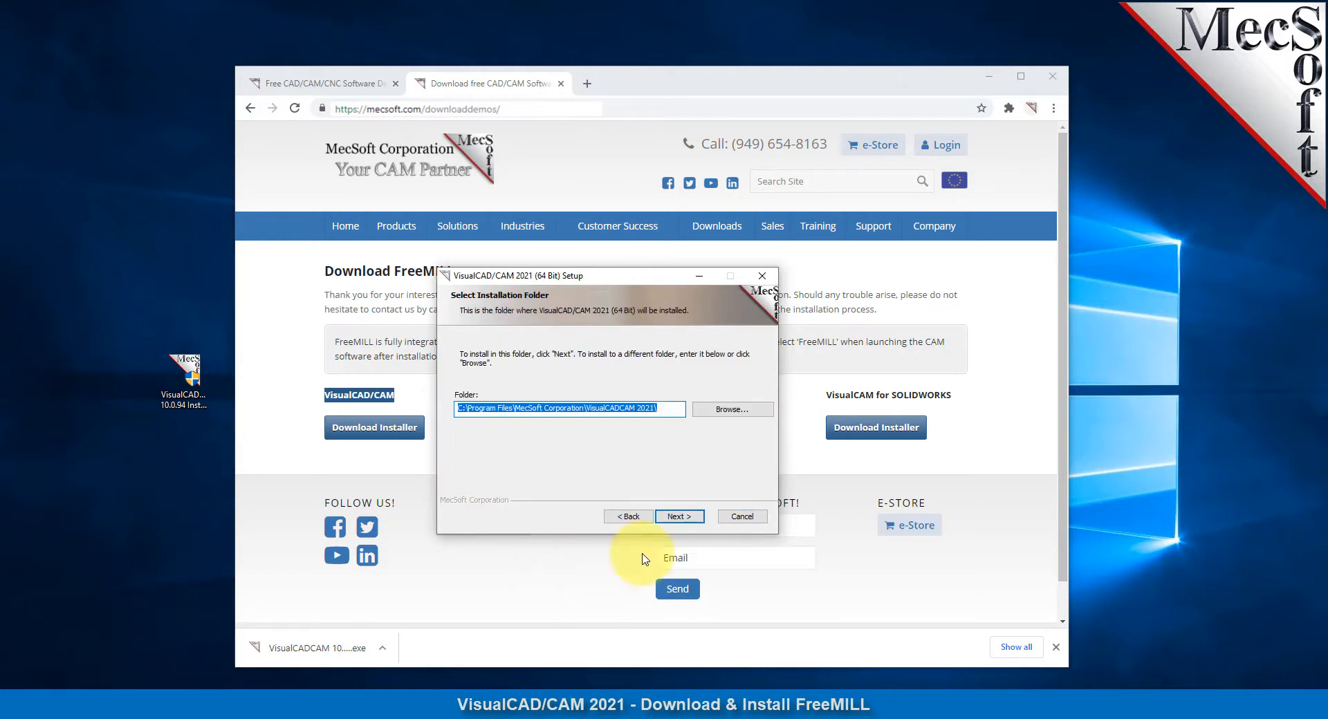
click(679, 516)
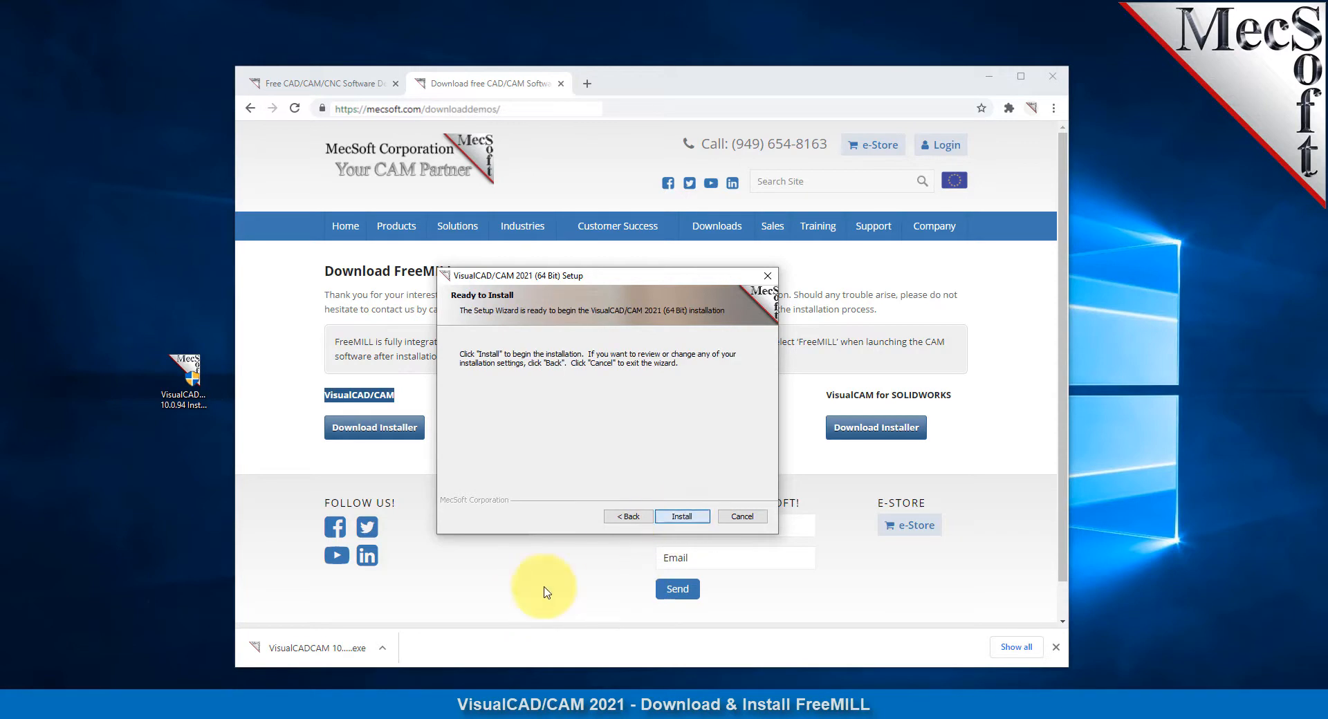
click(681, 516)
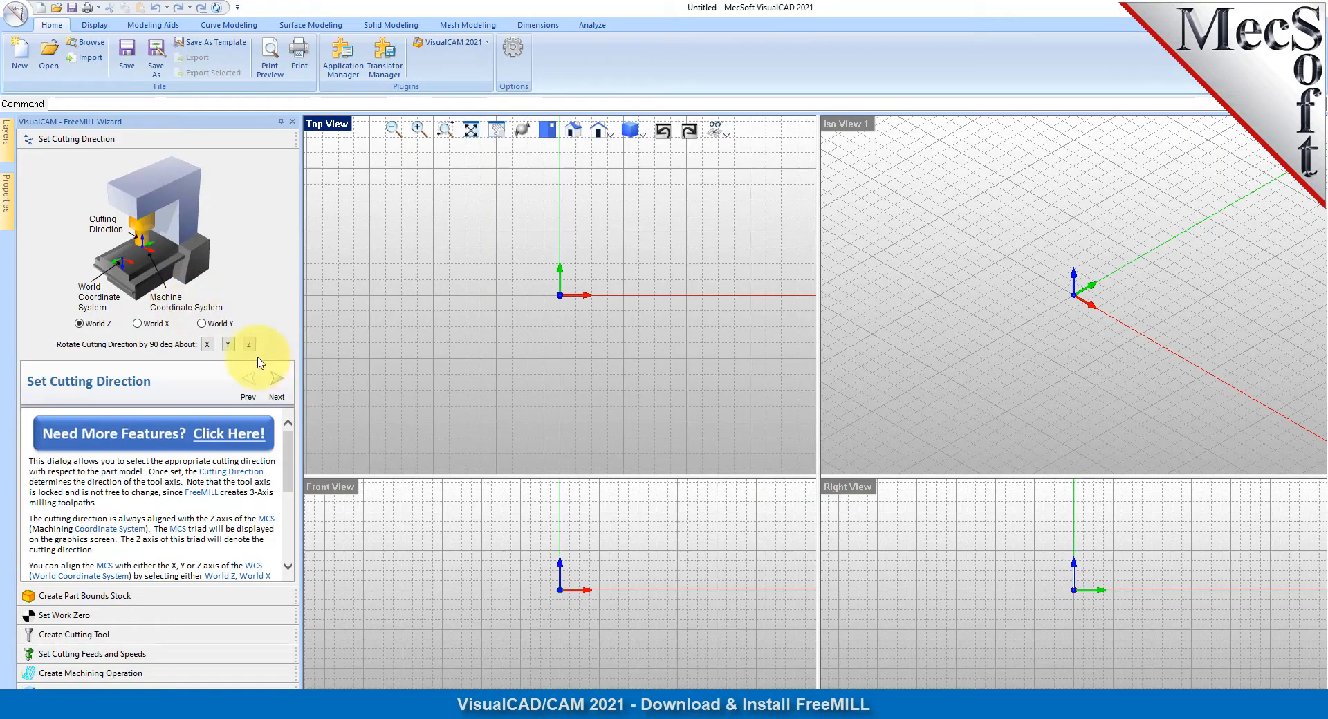
mouse_move(663, 388)
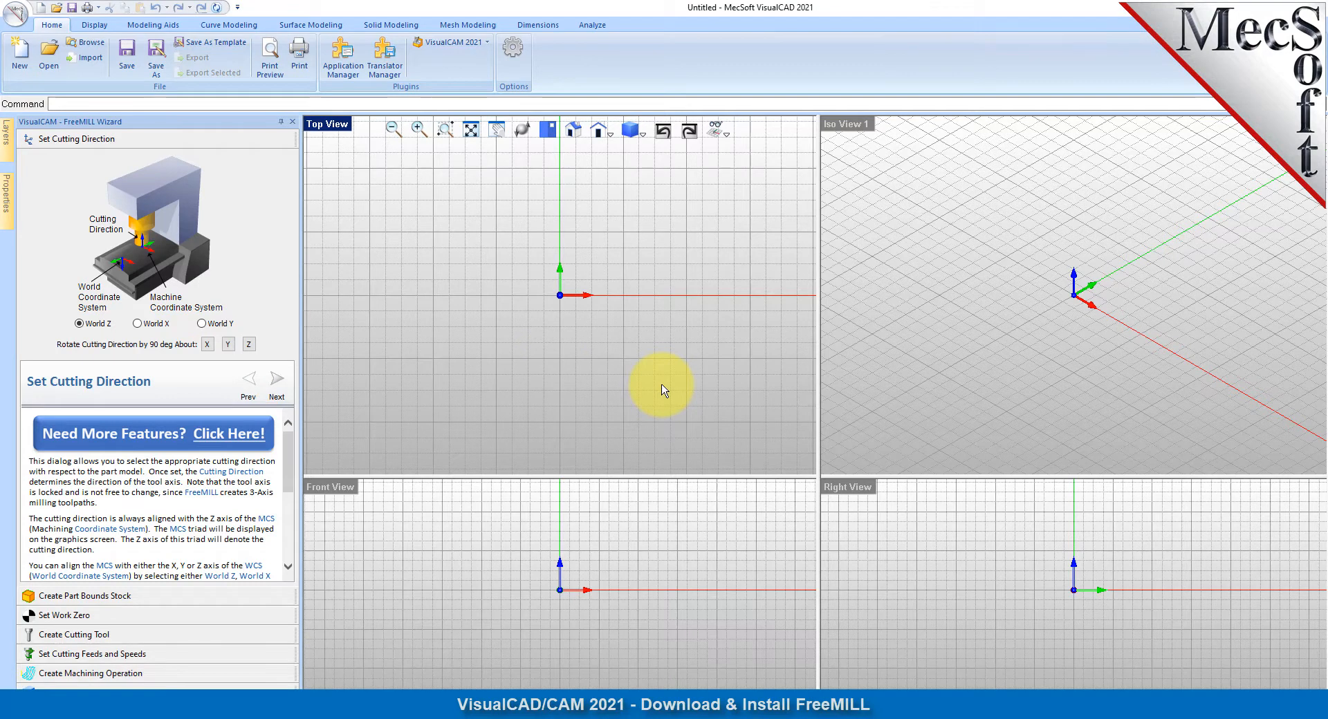